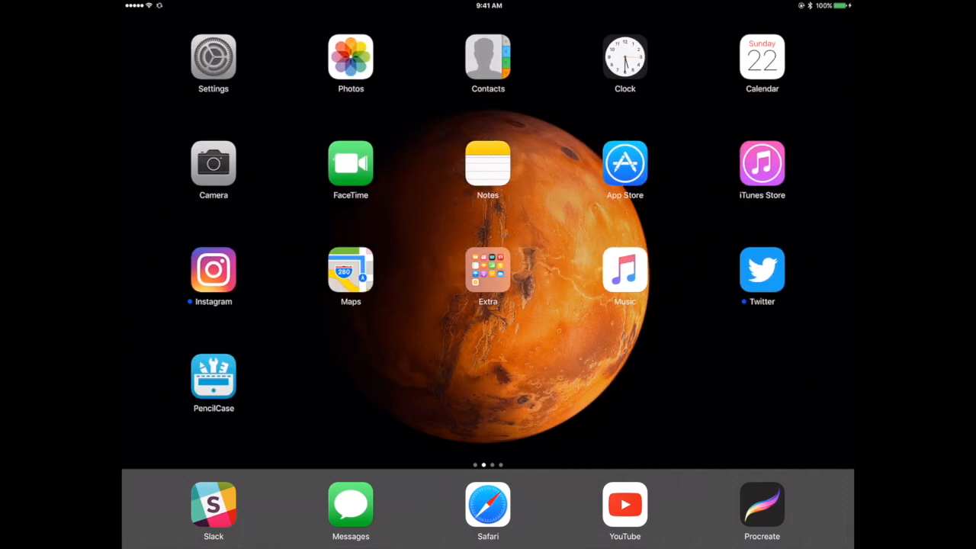
# Launch Astropad from the second home-screen page, reaching its 'Open Astropad on your Mac' screen.
pyautogui.hscroll(-3)
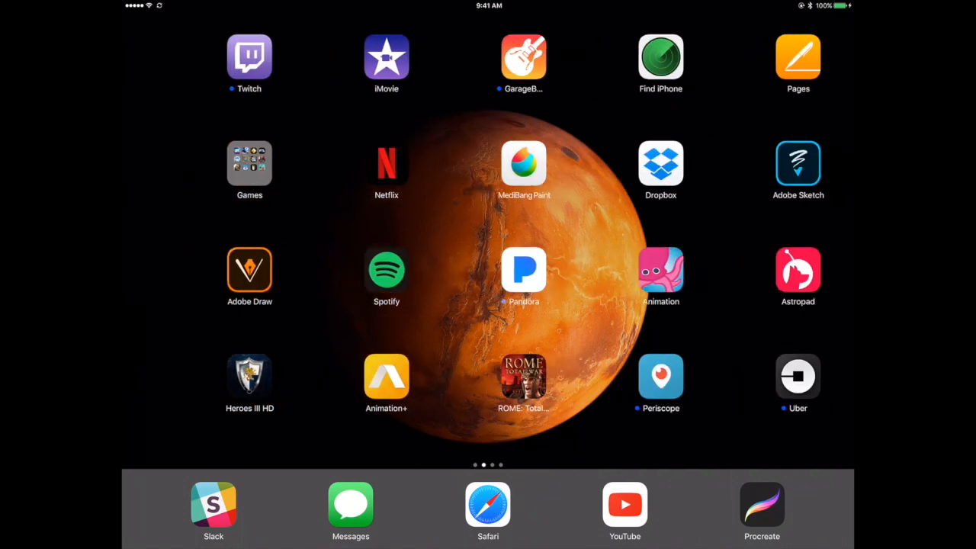
pyautogui.click(797, 270)
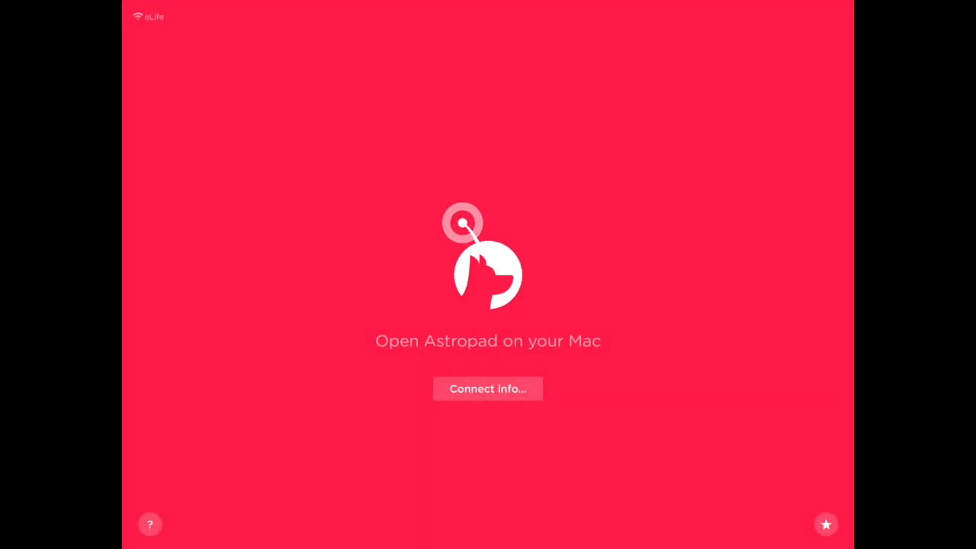